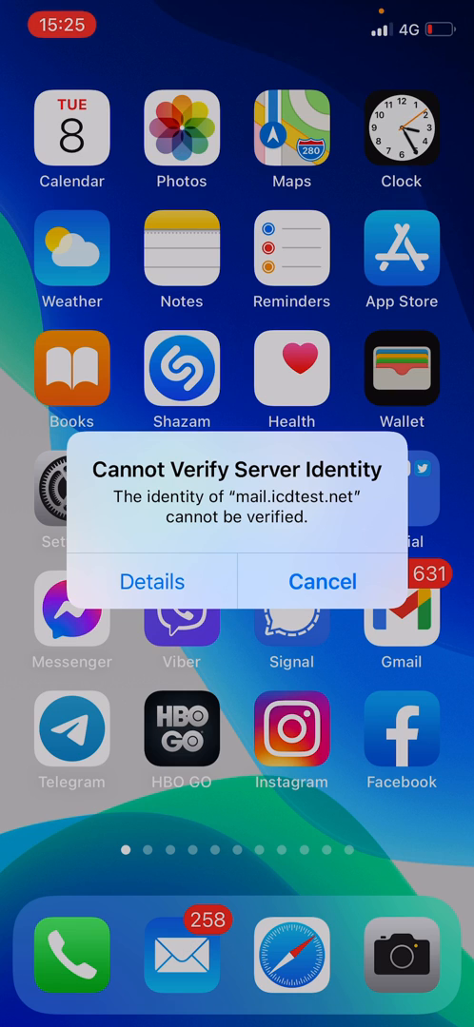
# Step: Dismiss the mail.icdtest.net identity warnings and scroll the Settings list down to Mail
pyautogui.click(321, 582)
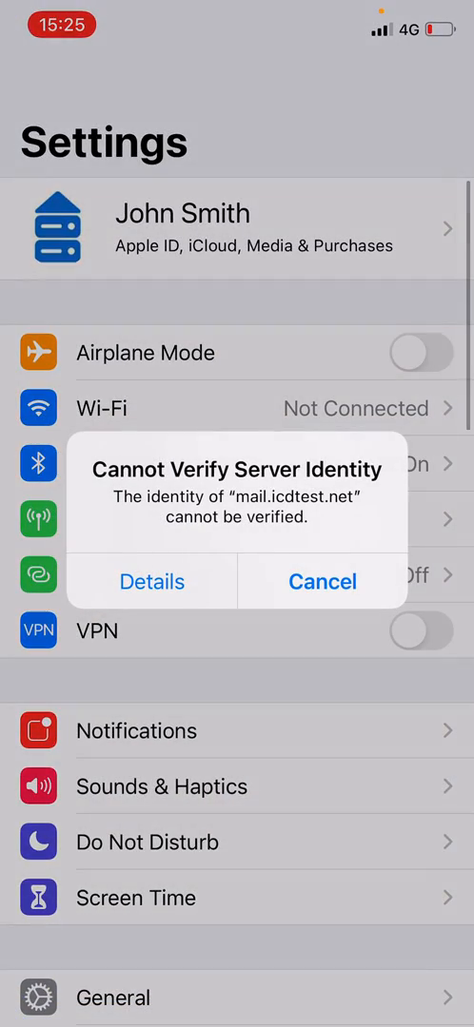
pyautogui.click(319, 582)
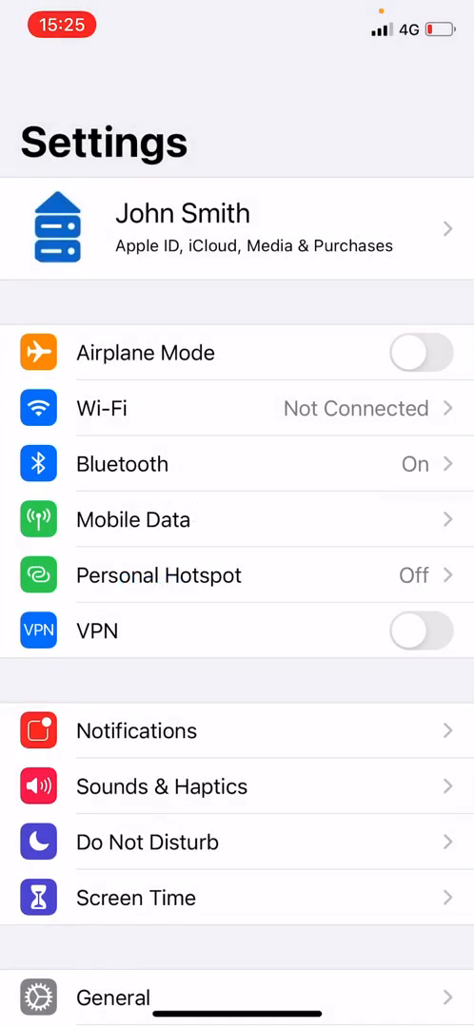
pyautogui.scroll(-3)
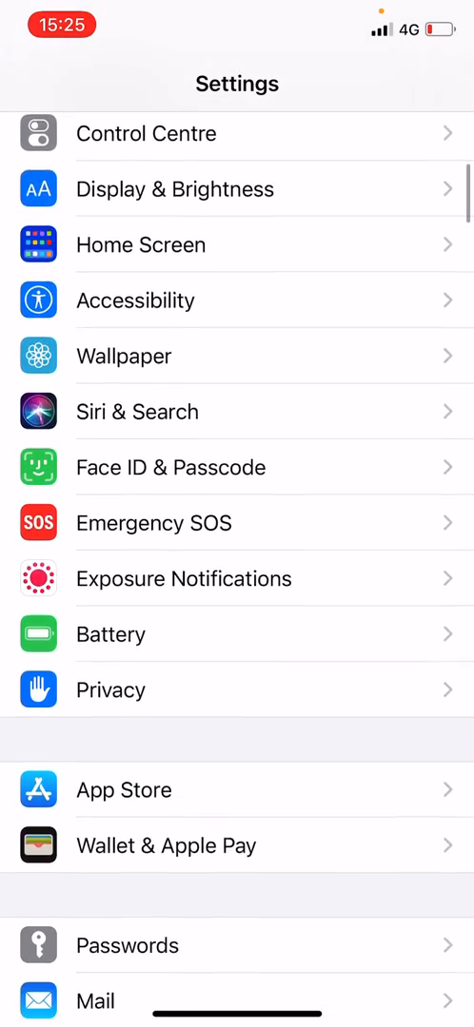
pyautogui.scroll(-3)
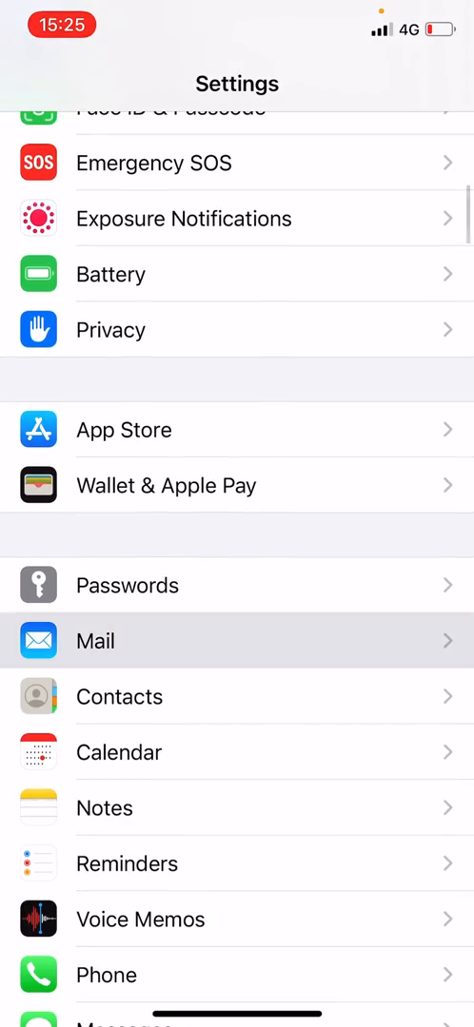
# Step: Enter Mail and its Accounts list, cancelling the identity warnings that reappear
pyautogui.click(95, 641)
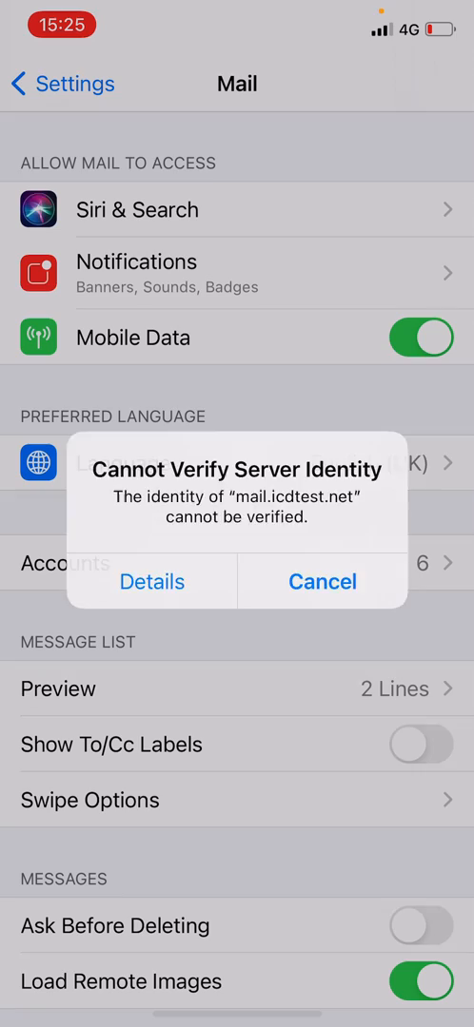
pyautogui.click(322, 582)
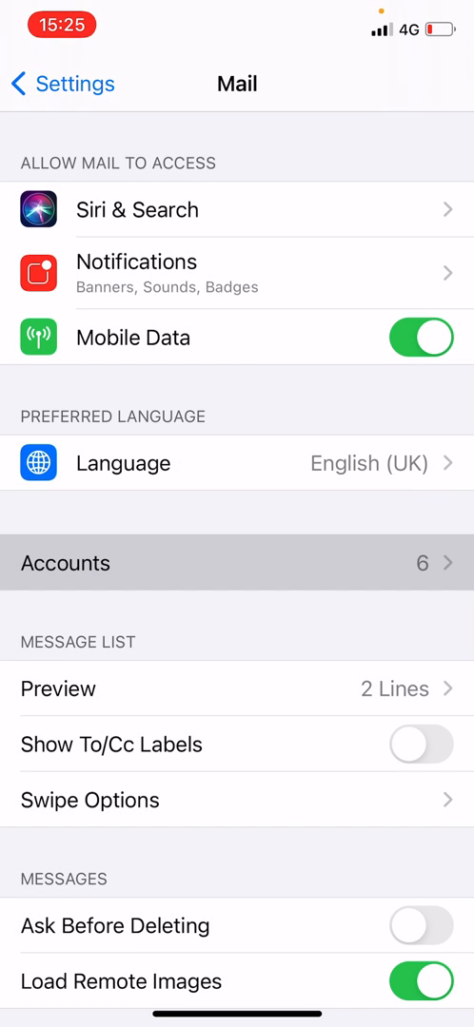
pyautogui.click(236, 562)
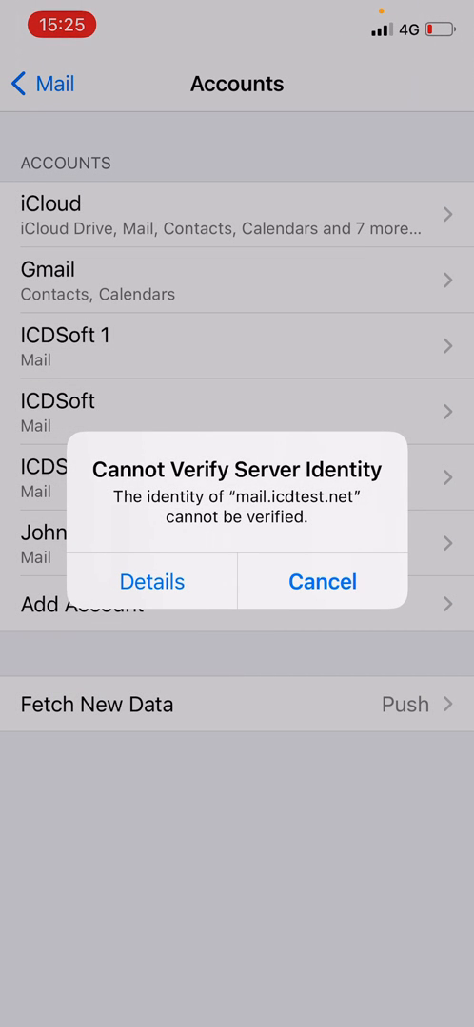
pyautogui.click(321, 582)
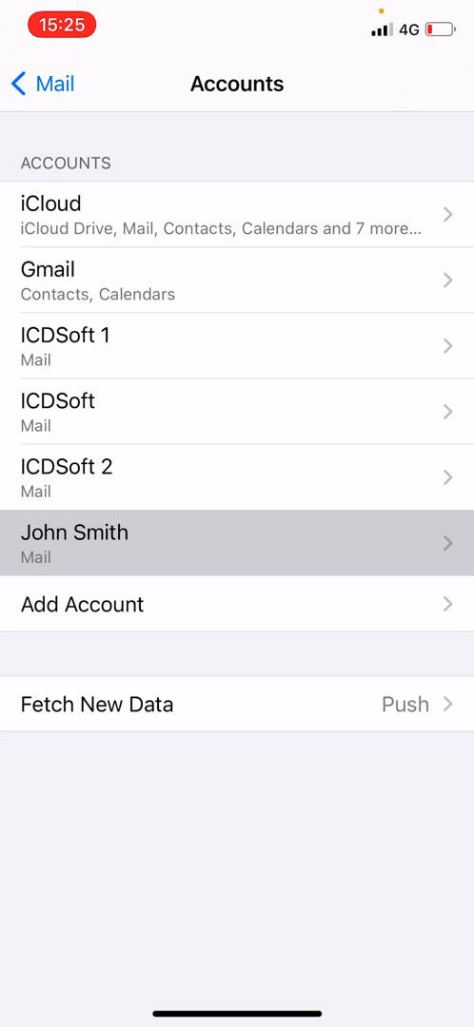
# Step: Open John Smith's IMAP account and its server details form
pyautogui.click(236, 544)
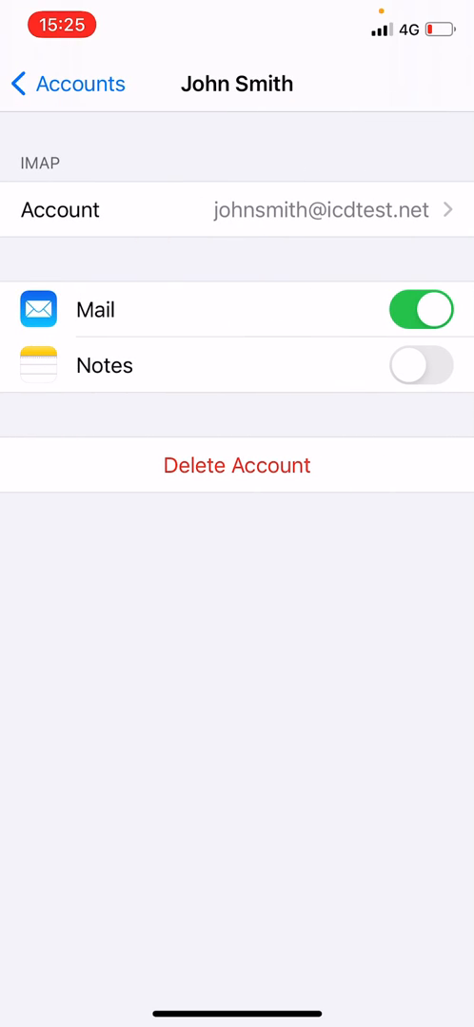
pyautogui.click(236, 209)
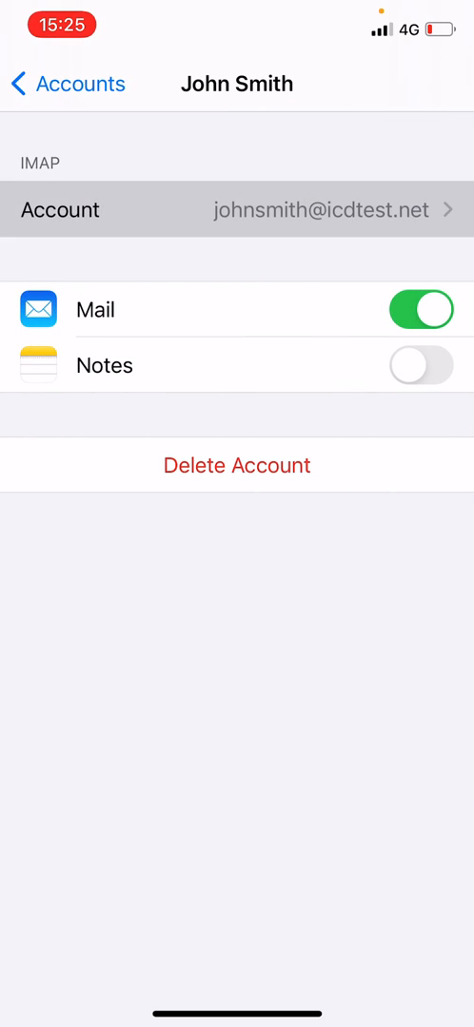
pyautogui.click(236, 209)
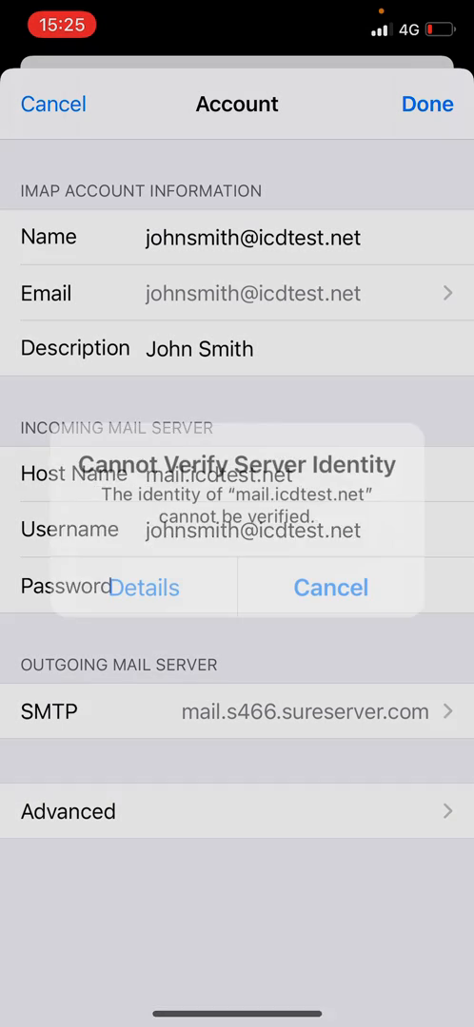
pyautogui.click(331, 588)
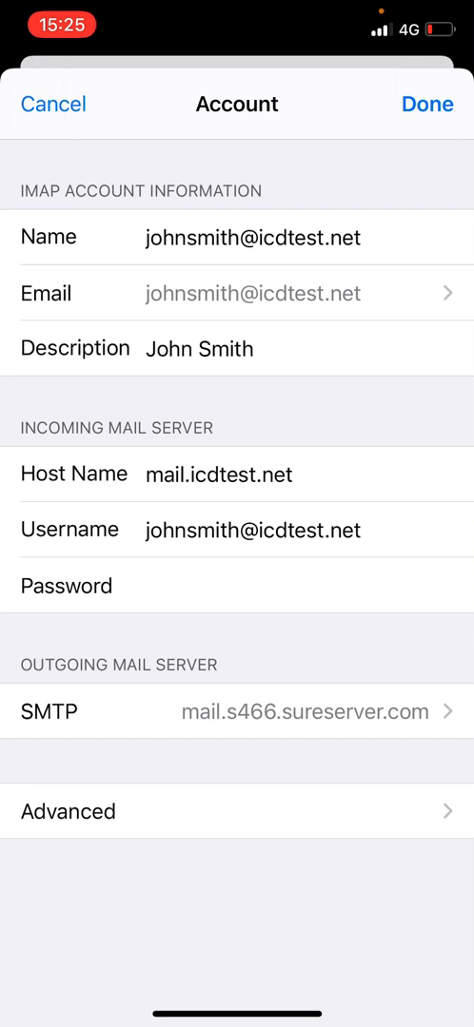
pyautogui.click(436, 104)
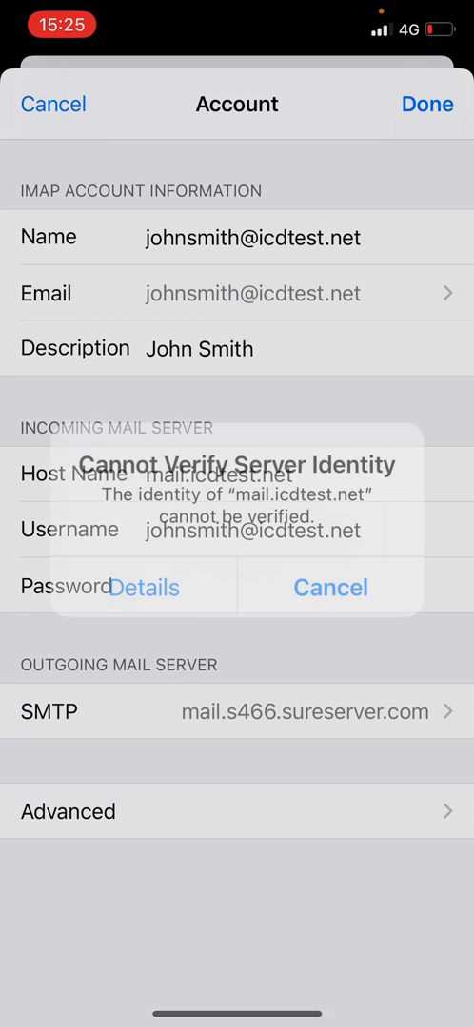
pyautogui.click(331, 586)
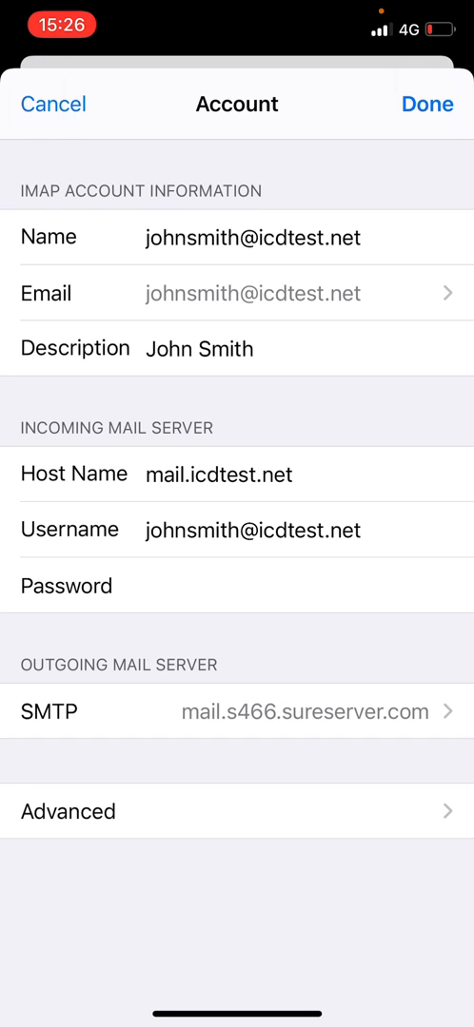
pyautogui.click(426, 105)
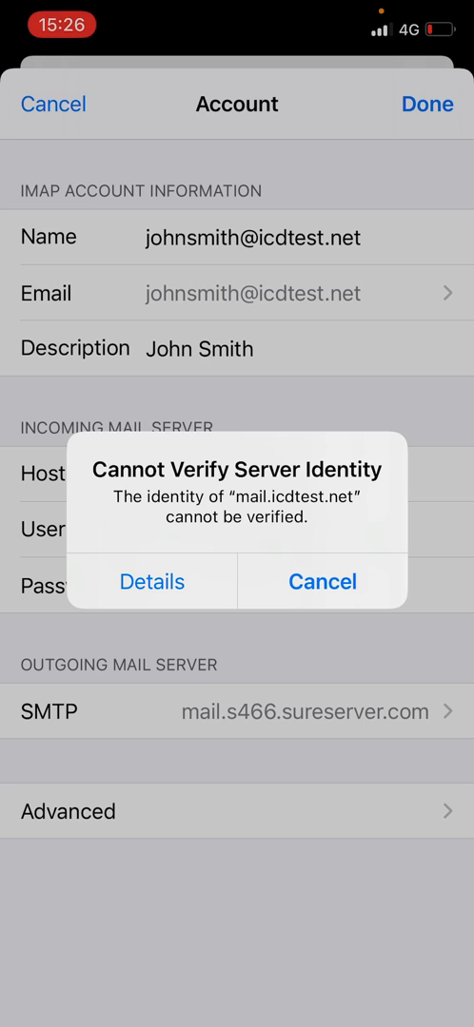
pyautogui.click(322, 582)
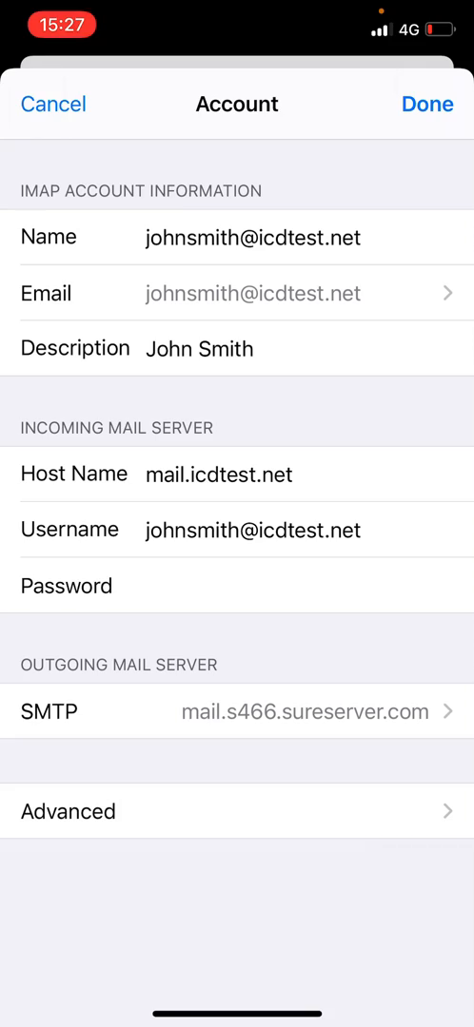
pyautogui.click(428, 105)
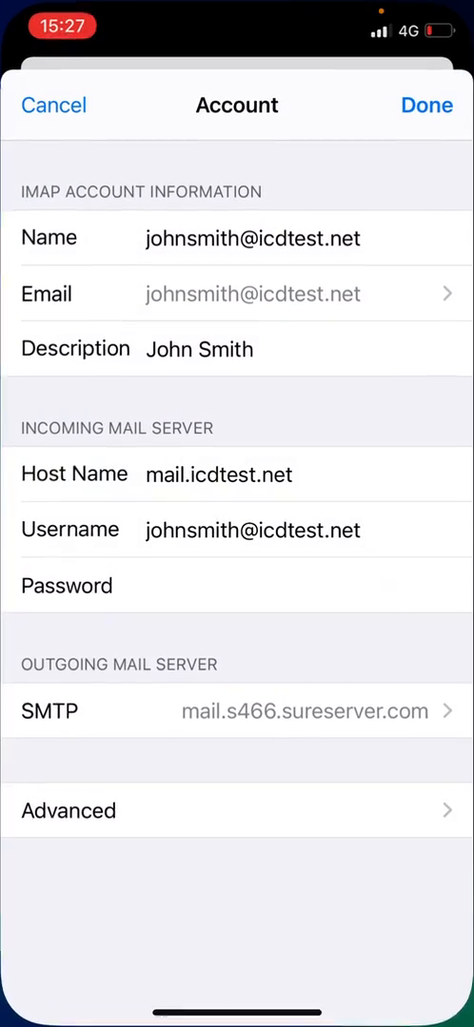
pyautogui.click(218, 474)
pyautogui.write('mail.s')
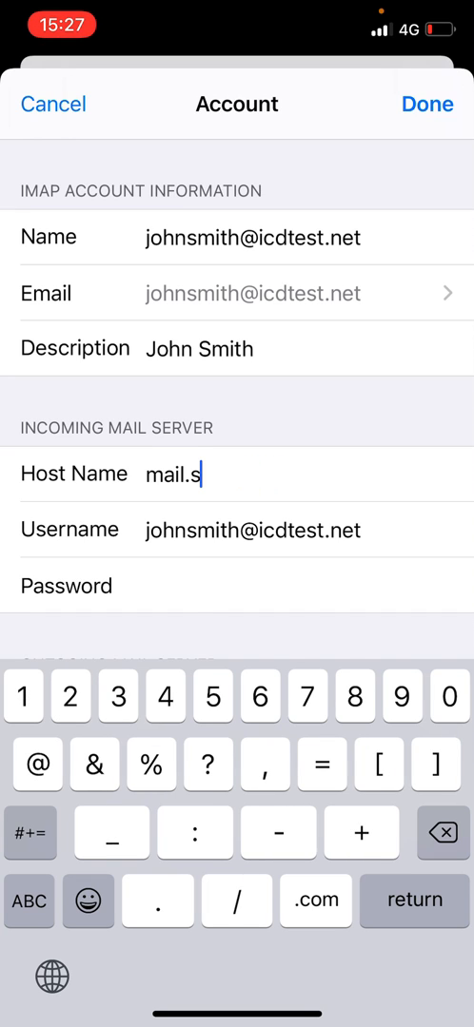
# Step: Set the incoming mail server host name to mail.s466.sureserver.com
pyautogui.write('466.')
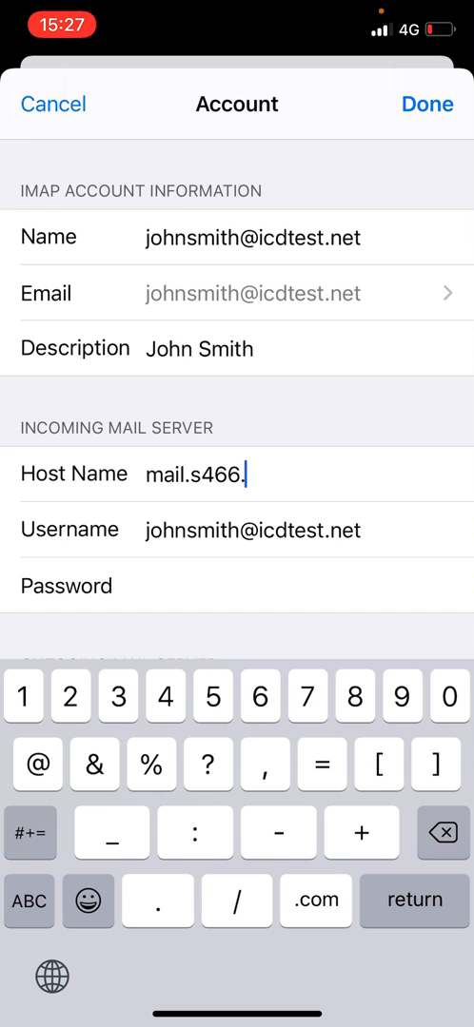
pyautogui.write('sureserve')
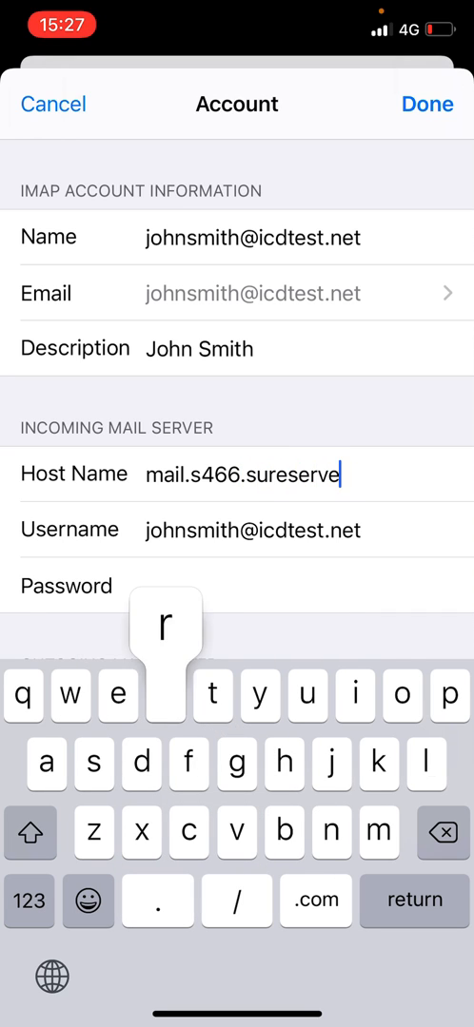
pyautogui.write('r.com')
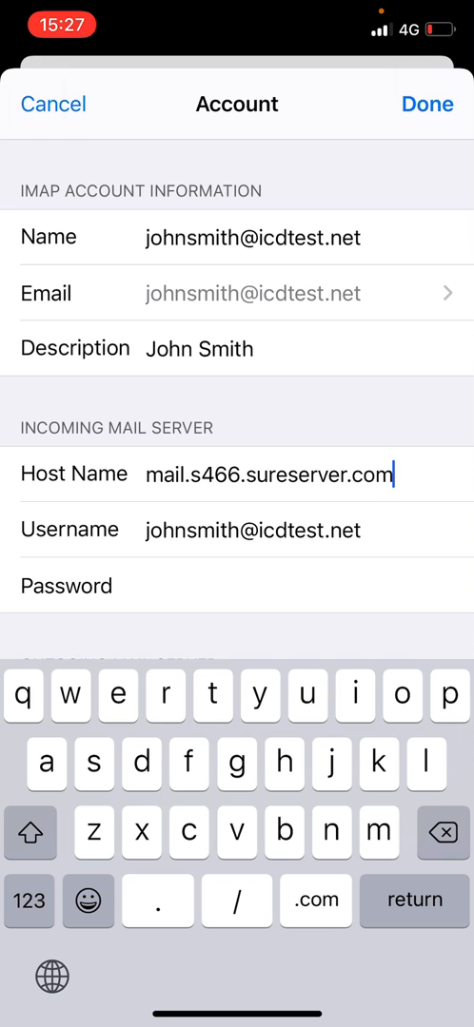
pyautogui.scroll(-3)
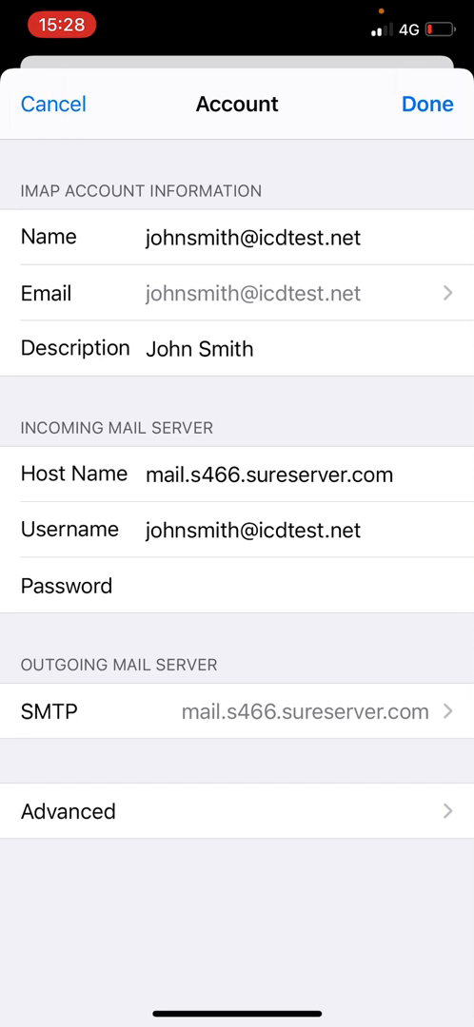
# Step: Save the account with Done so verification of the new incoming server begins
pyautogui.click(434, 103)
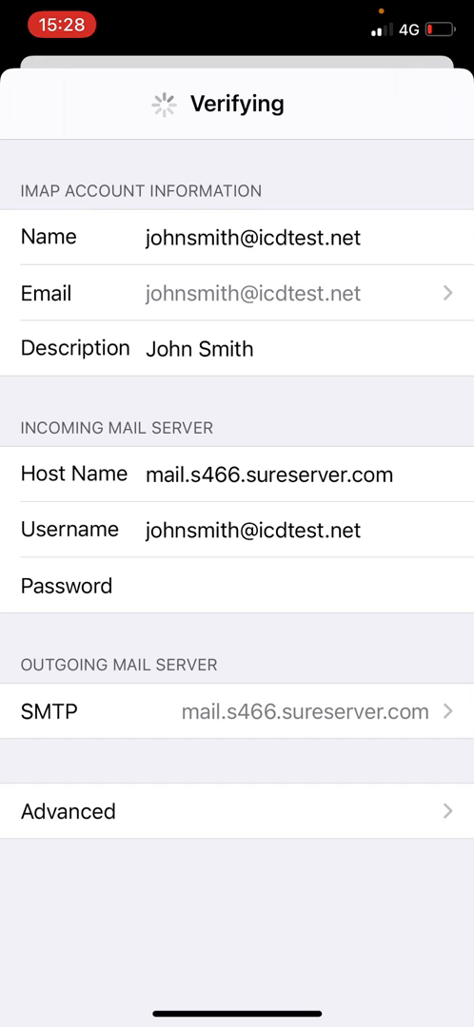